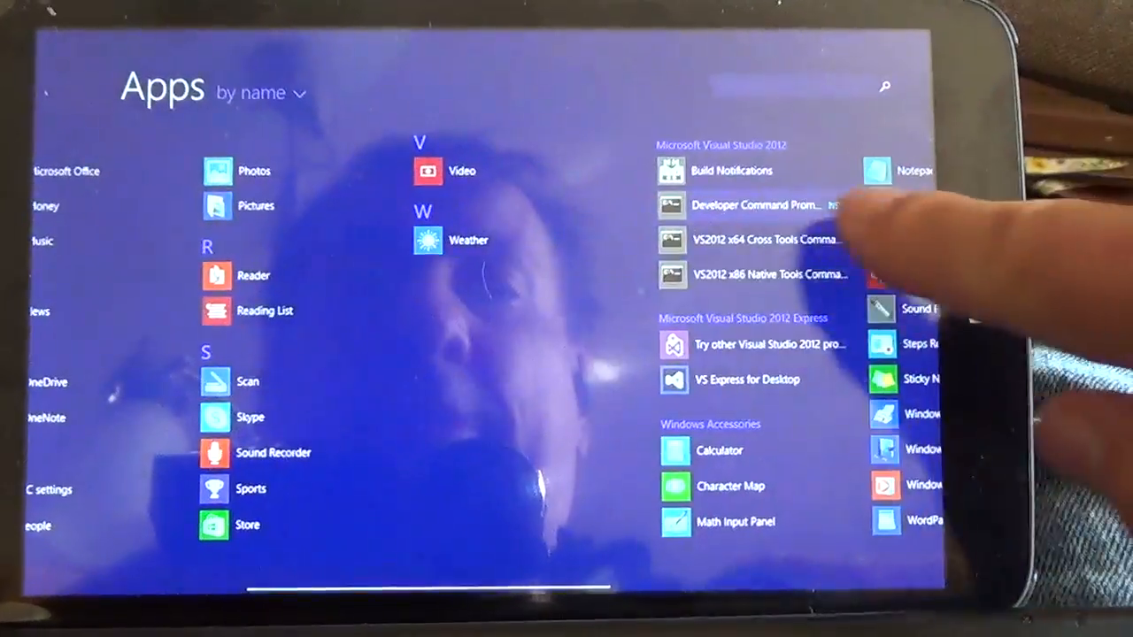
Swipe through the Apps by name list to reach VS Express for Desktop
scroll(right, 3)
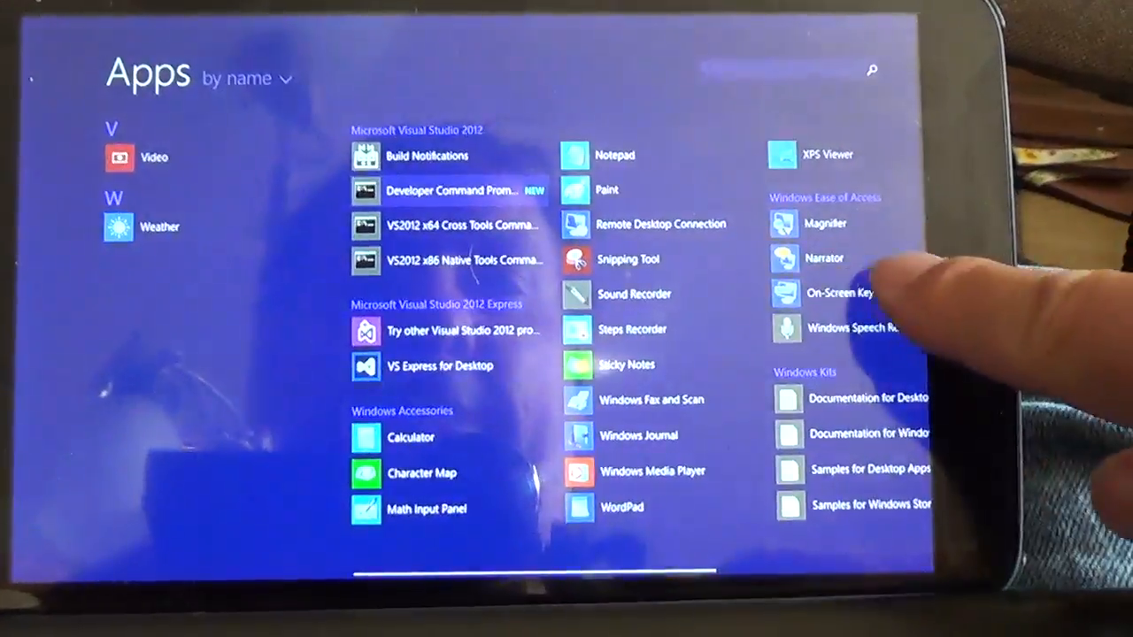
scroll(left, 3)
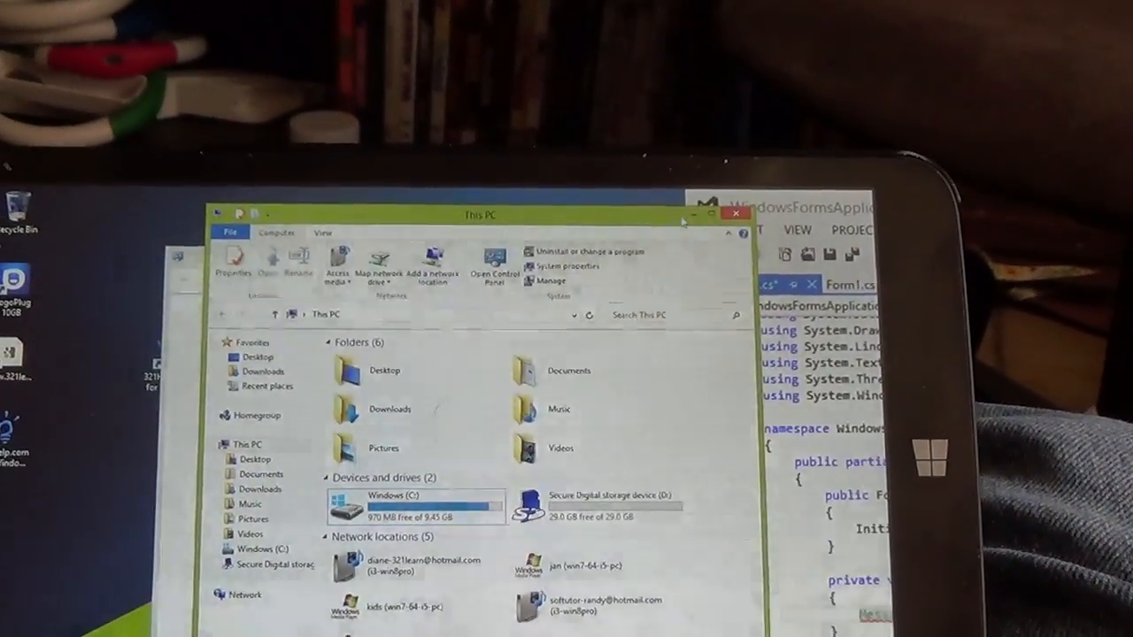
click(492, 262)
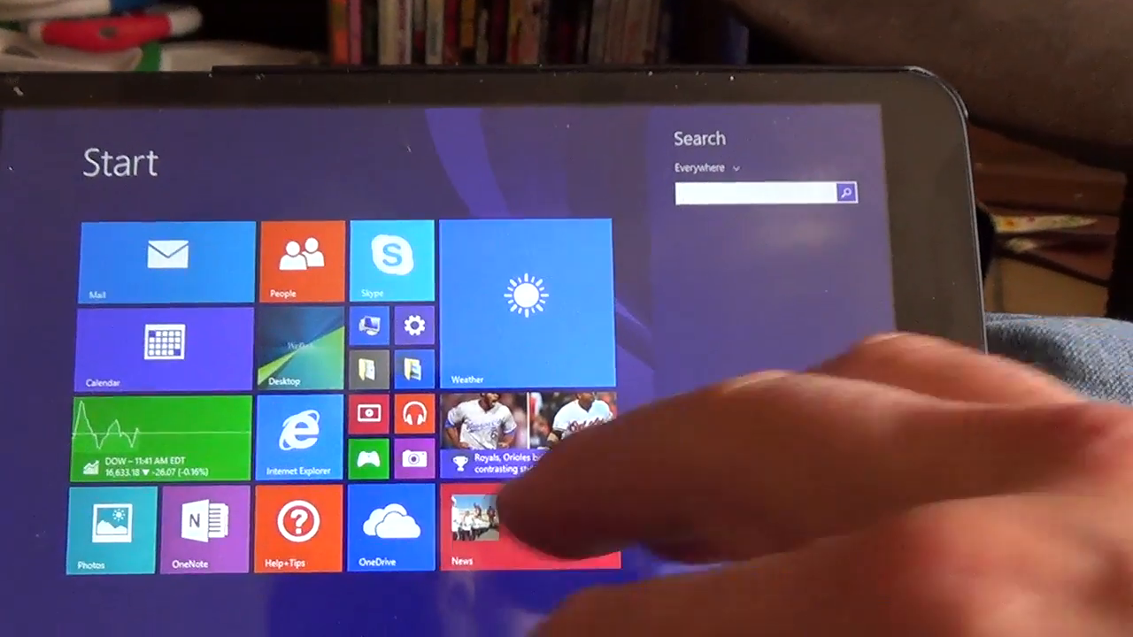
Search the Start screen for 'recorder', then for 'notepad' so Notepad is the top result
text(recorder)
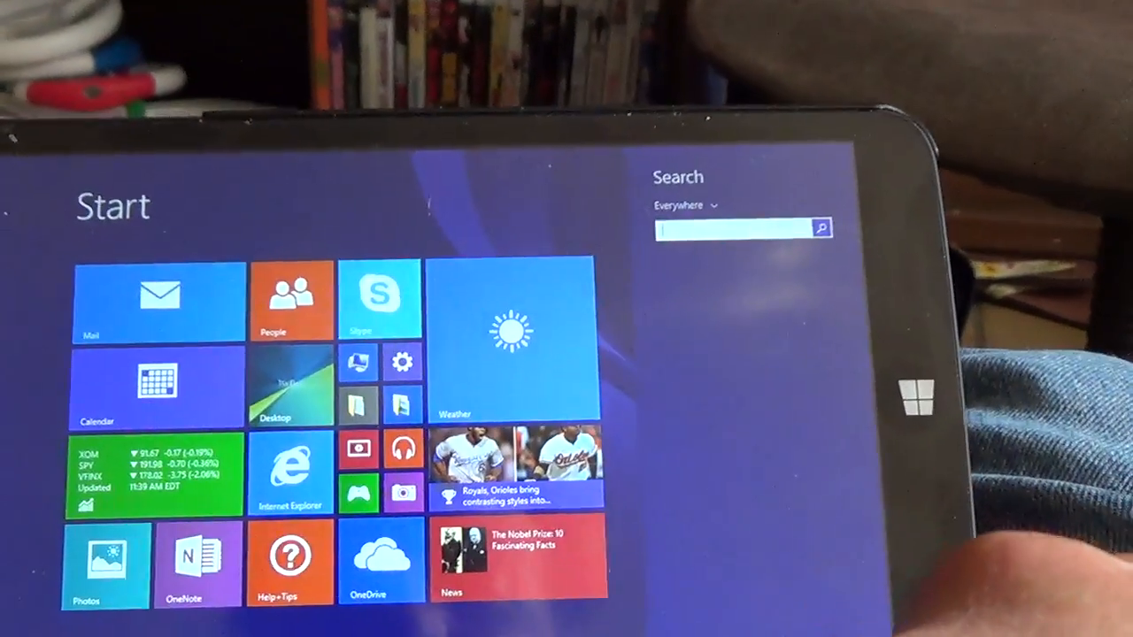
text(notepad)
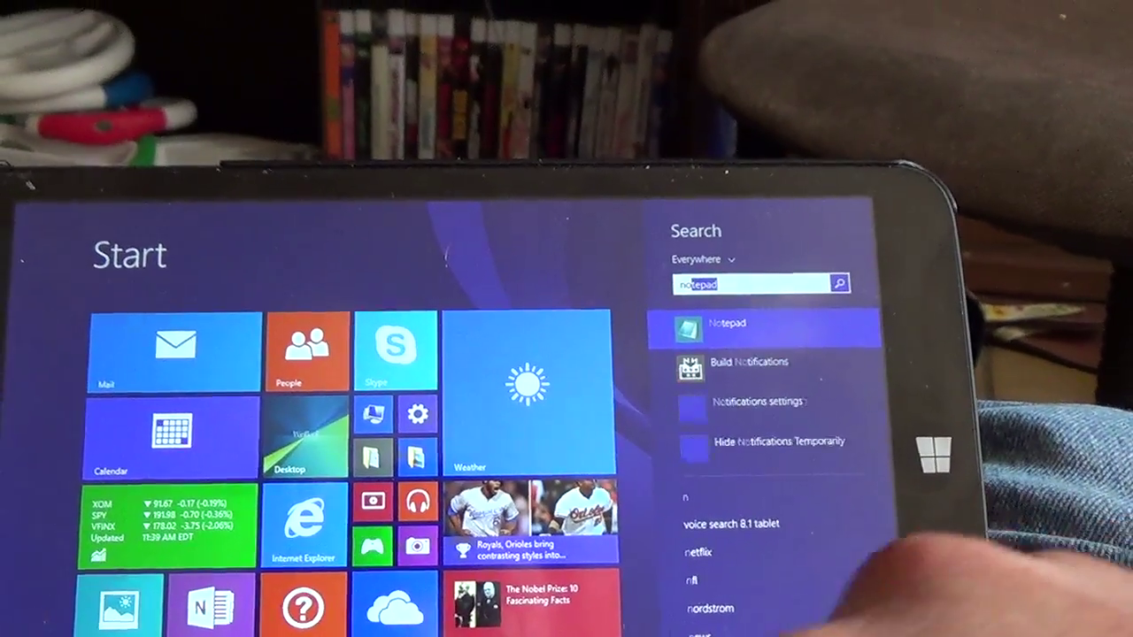